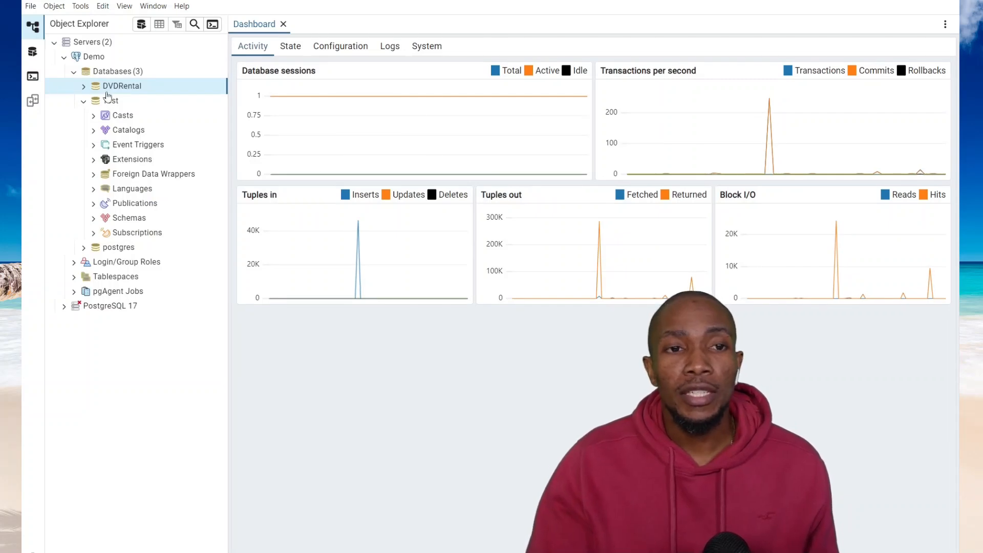
Step: Start a backup of the DVDRental database from the Object Explorer
right_click(121, 86)
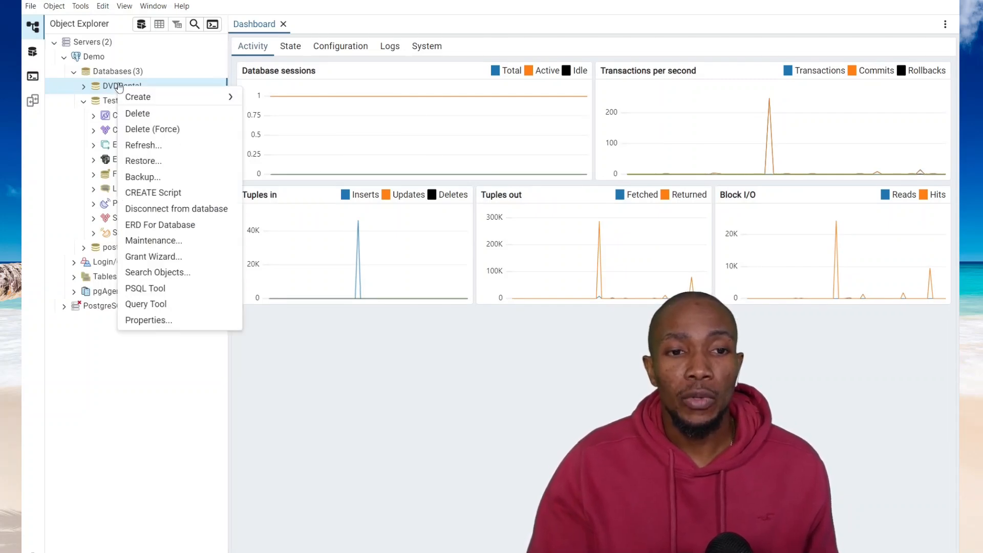
click(142, 177)
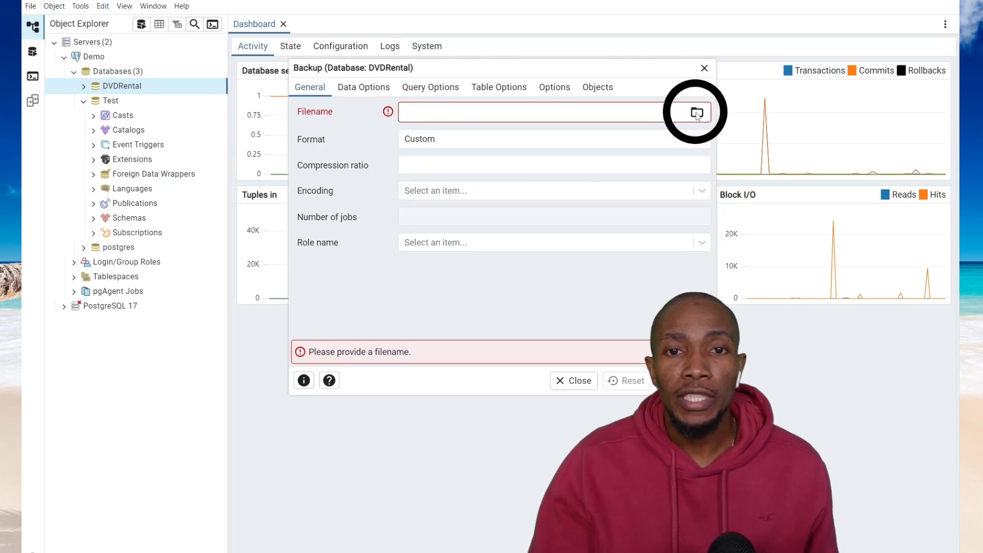
Step: Choose demobac as a BACKUP file in the dvdrental backups folder as the target
click(694, 111)
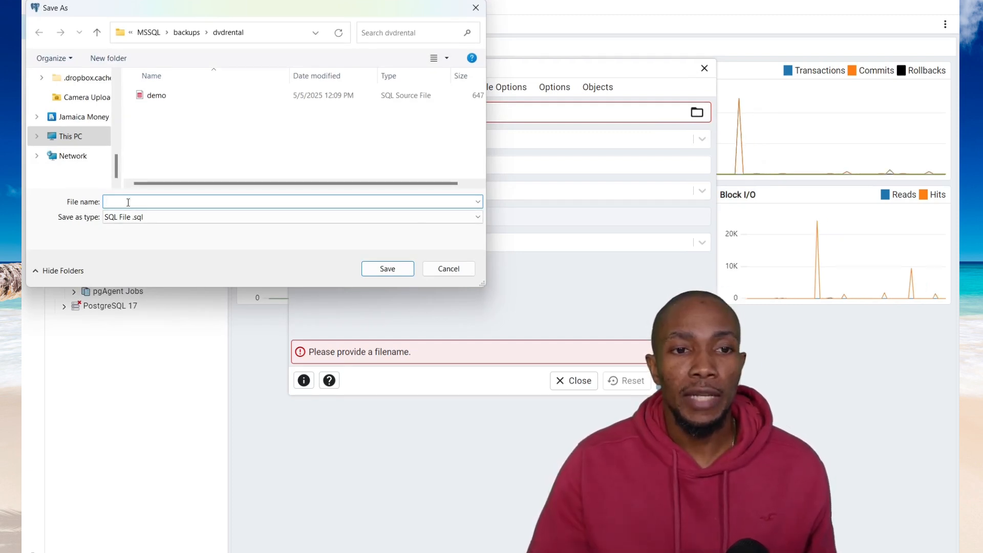
click(476, 217)
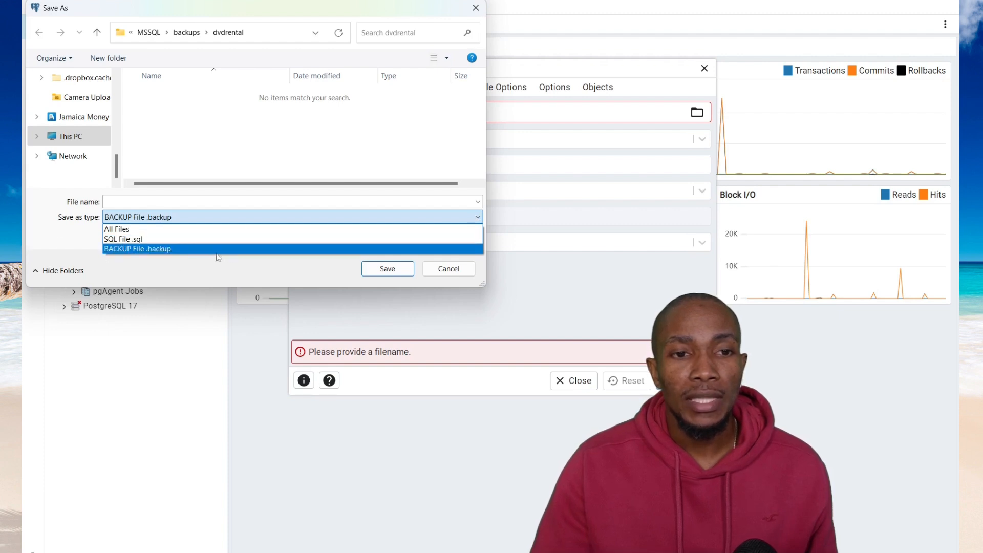
text(demobac)
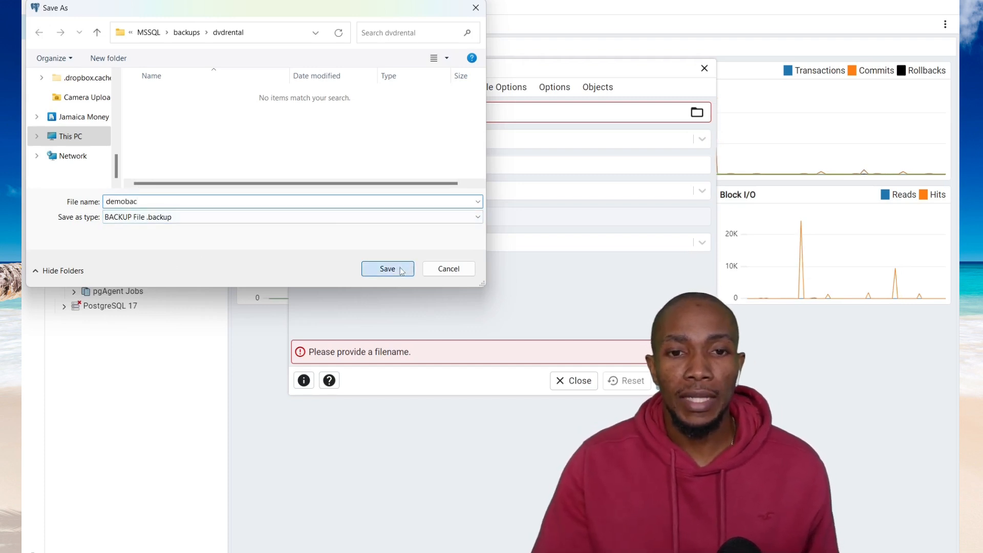
click(387, 269)
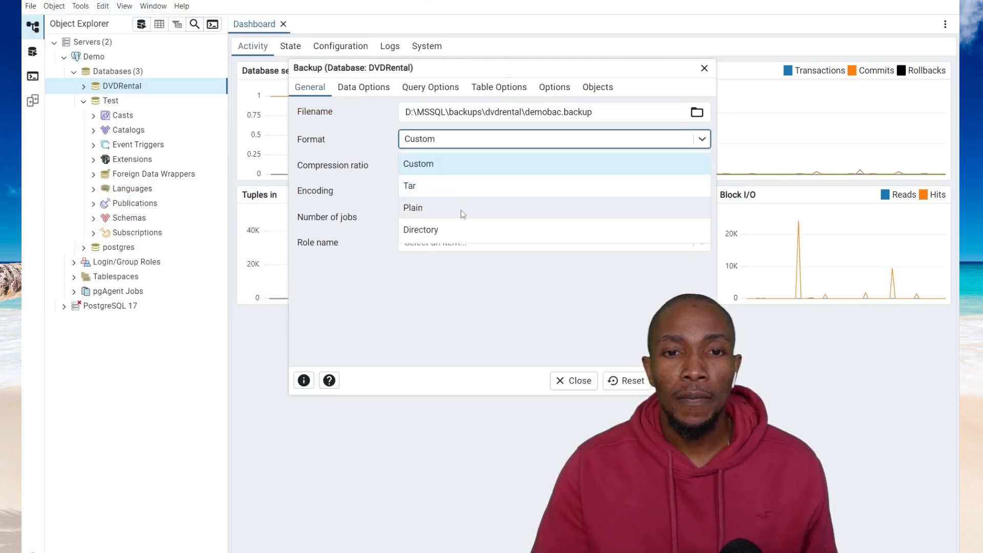
Step: Run the backup of DVDRental in Custom format to demobac.backup
click(418, 164)
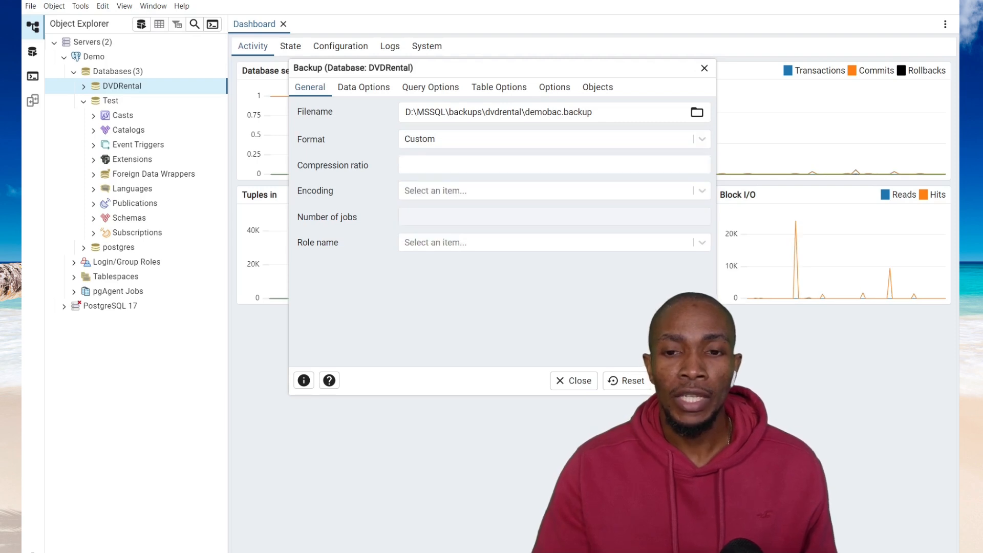
click(572, 381)
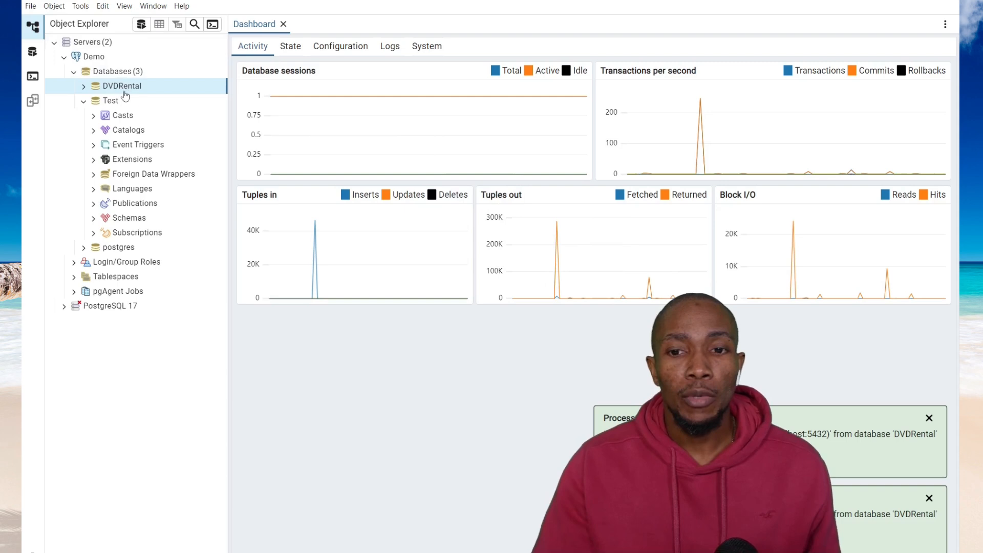
Step: Force-delete DVDRental, dropping its connections, leaving Test and postgres
right_click(122, 86)
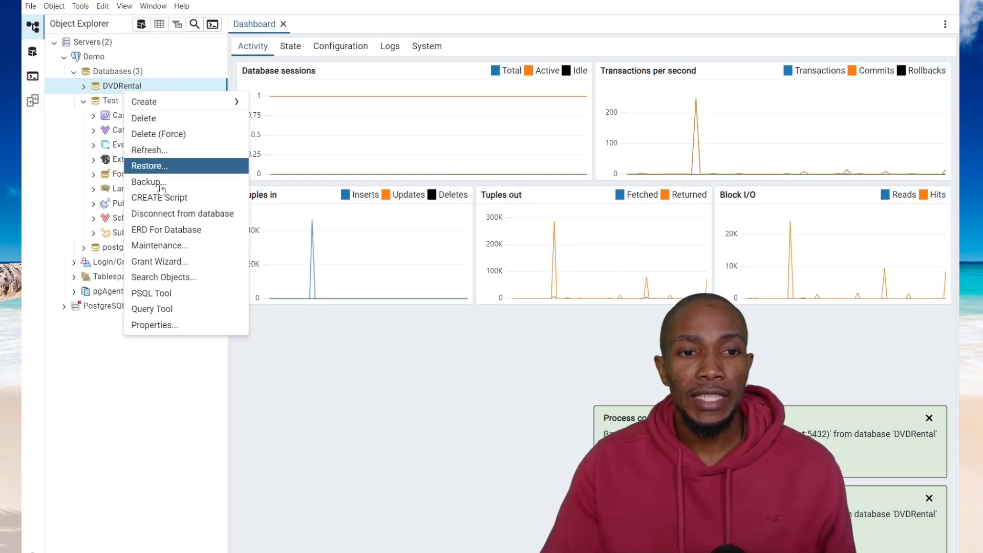
mouse_move(144, 118)
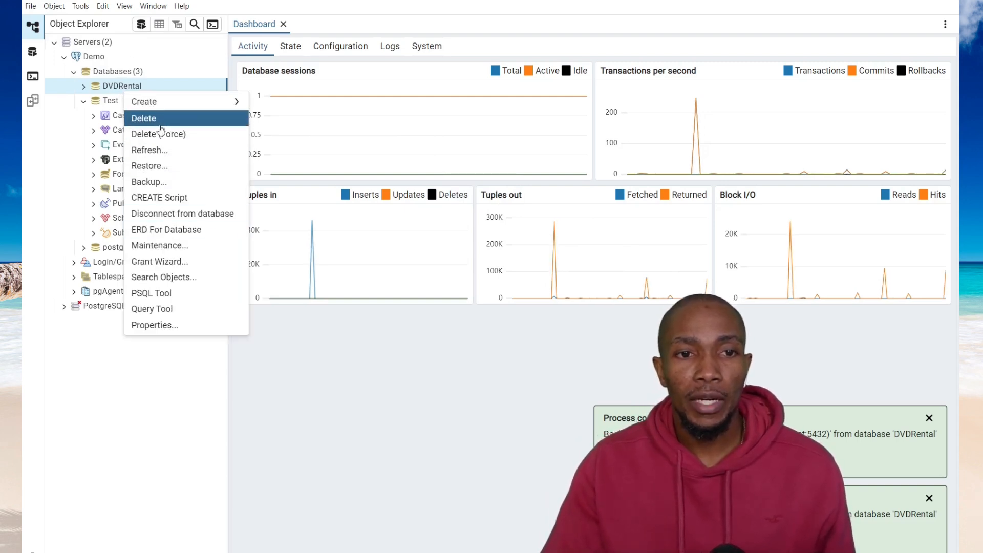
click(158, 133)
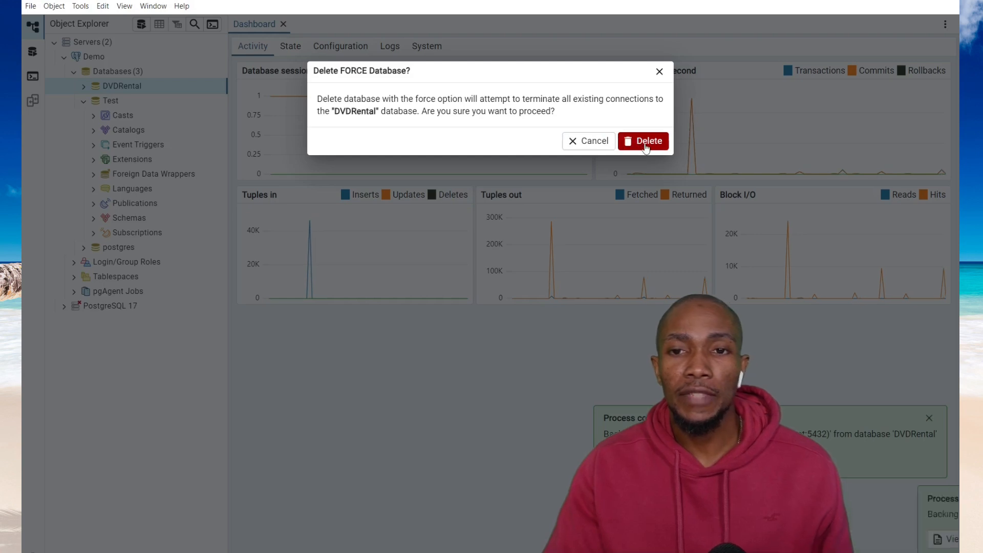
click(643, 140)
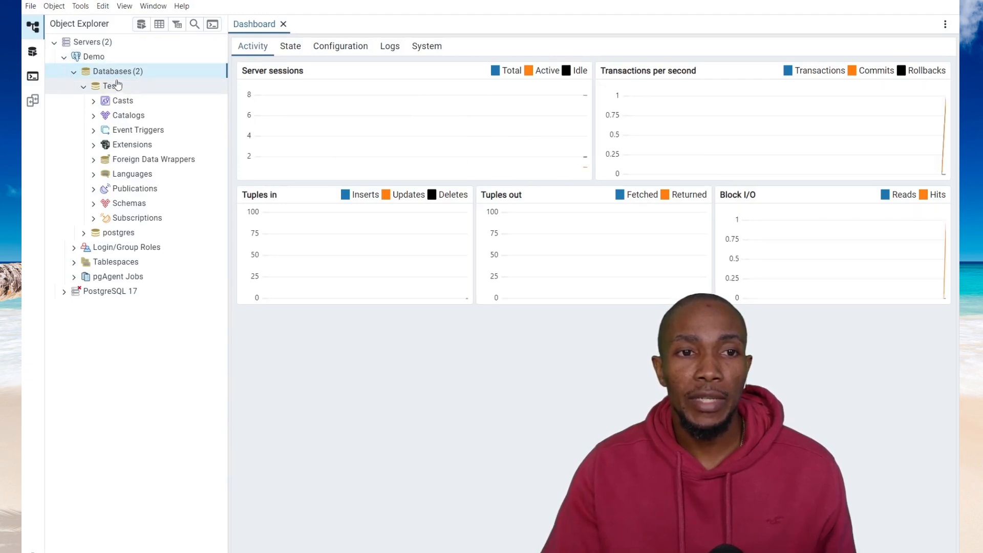
Step: Create a new database named DVDRental and move to its Definition settings
right_click(117, 71)
text(D)
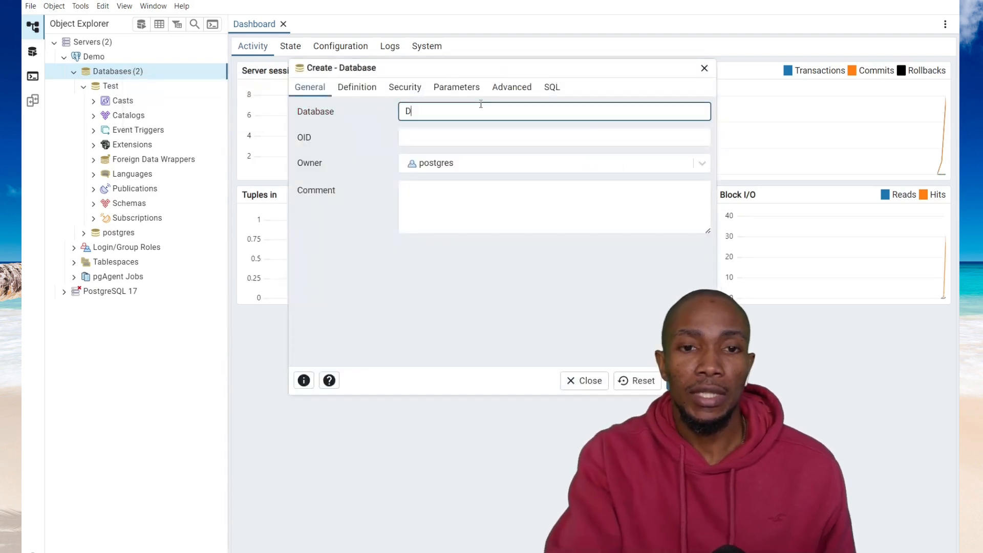
text(VDRental)
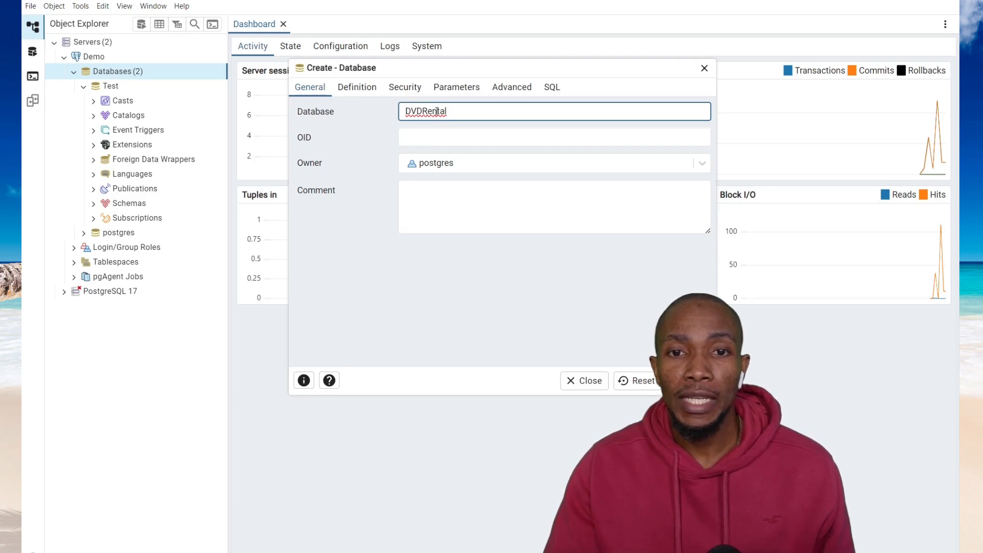
click(356, 86)
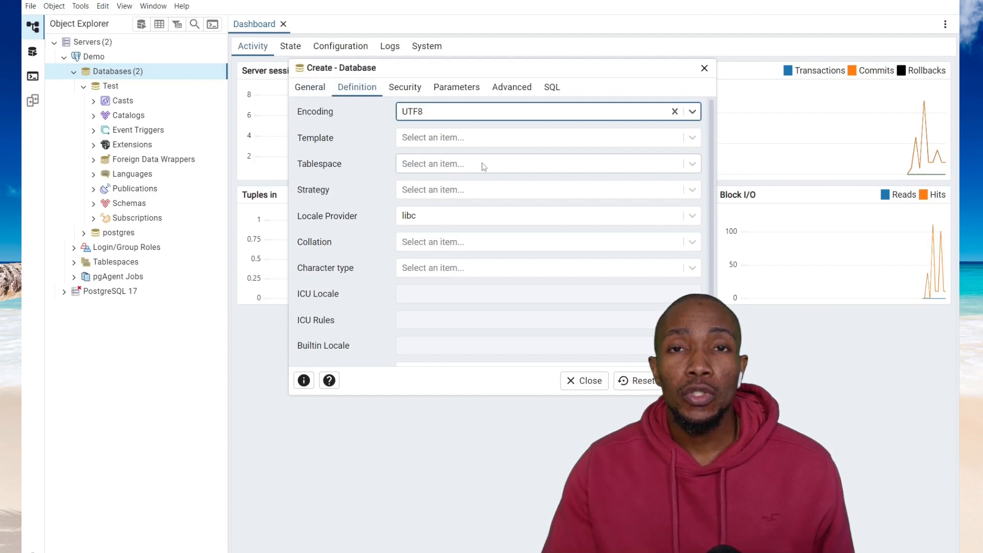
Step: Set the tablespace to pg_default and save the empty UTF8 DVDRental database
click(548, 164)
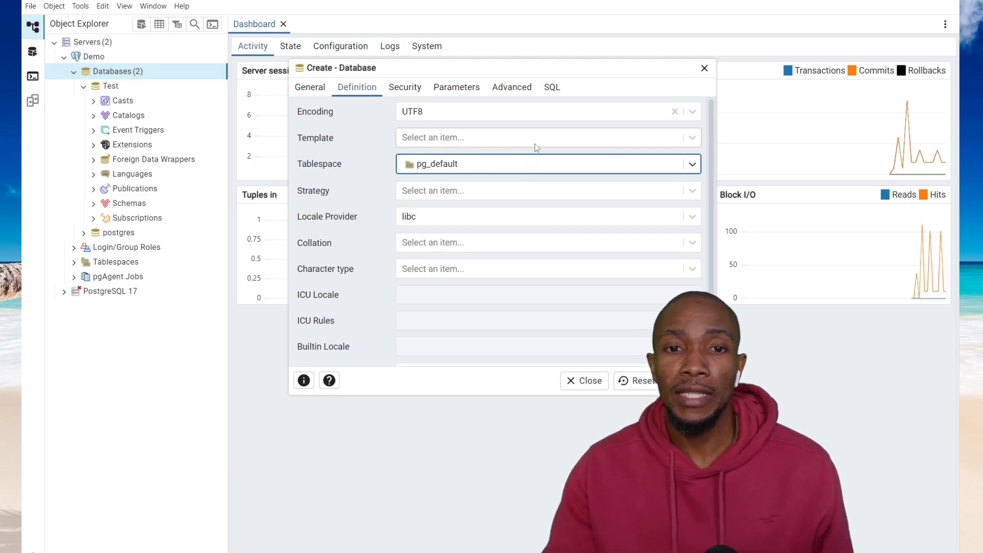
click(309, 86)
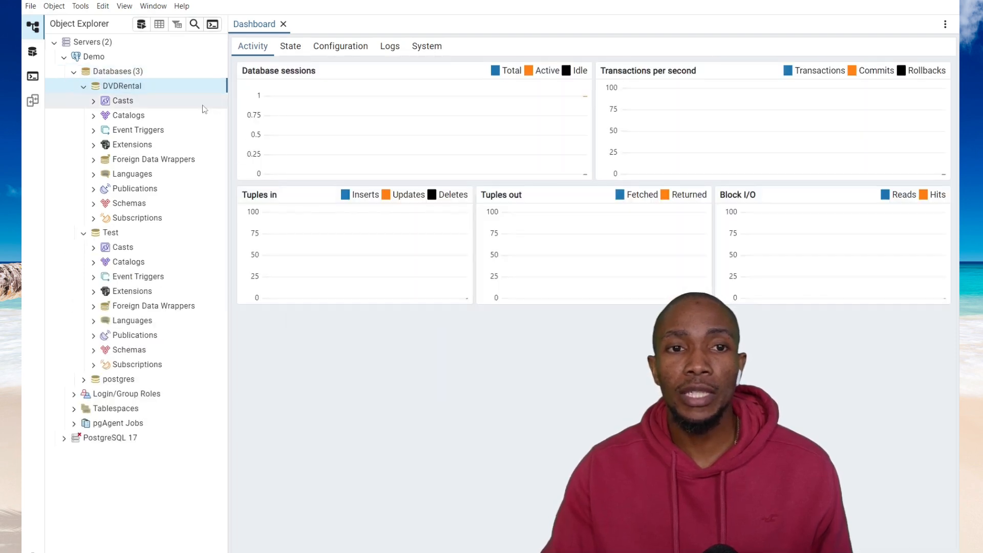
mouse_move(144, 94)
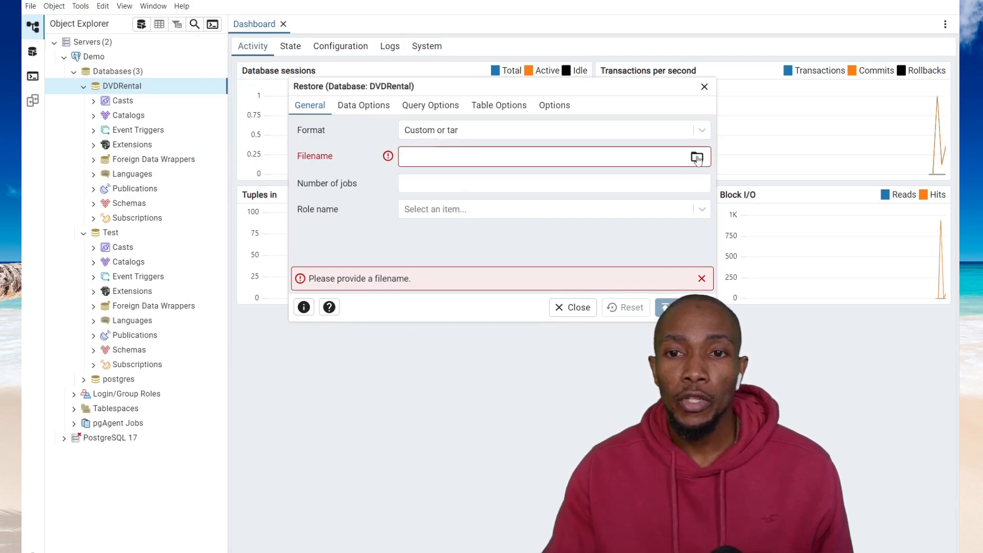
Step: Restore DVDRental from the demobac.backup file
click(696, 157)
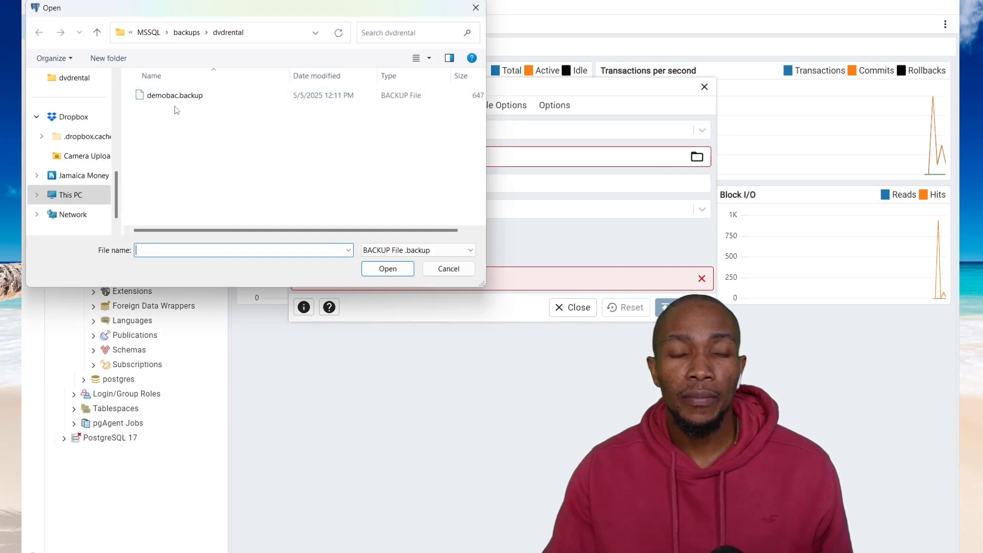
click(176, 94)
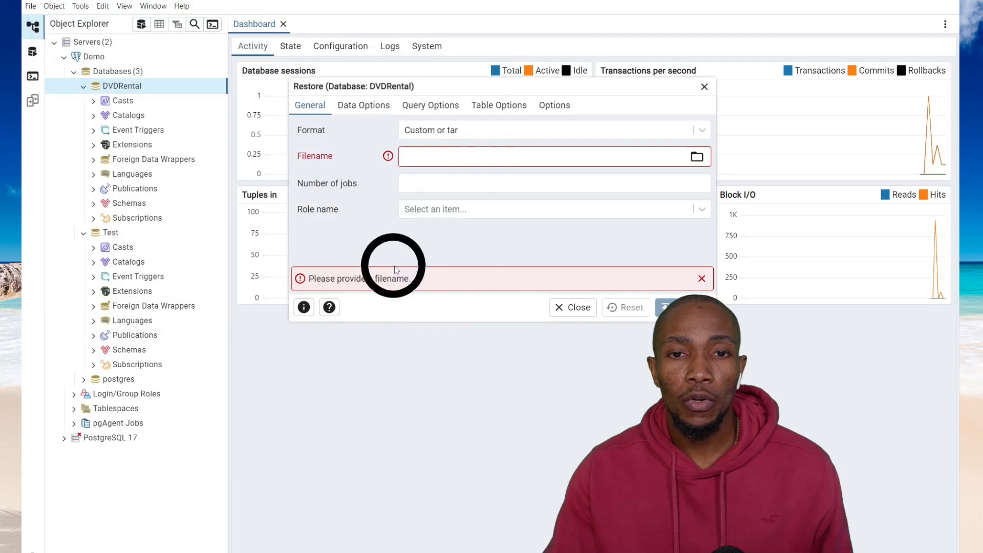
click(571, 307)
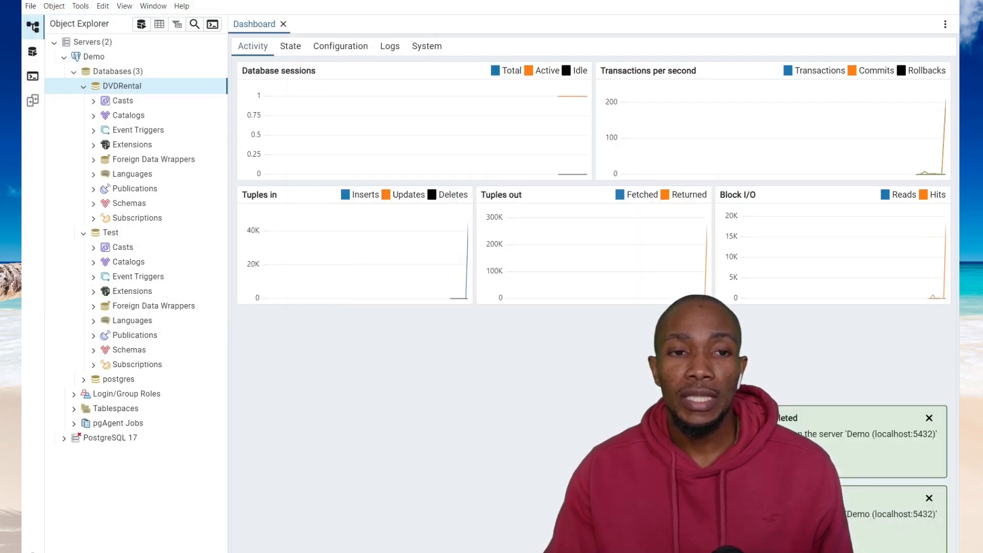
Step: Expand DVDRental's schemas to reveal the restored public schema objects
right_click(121, 86)
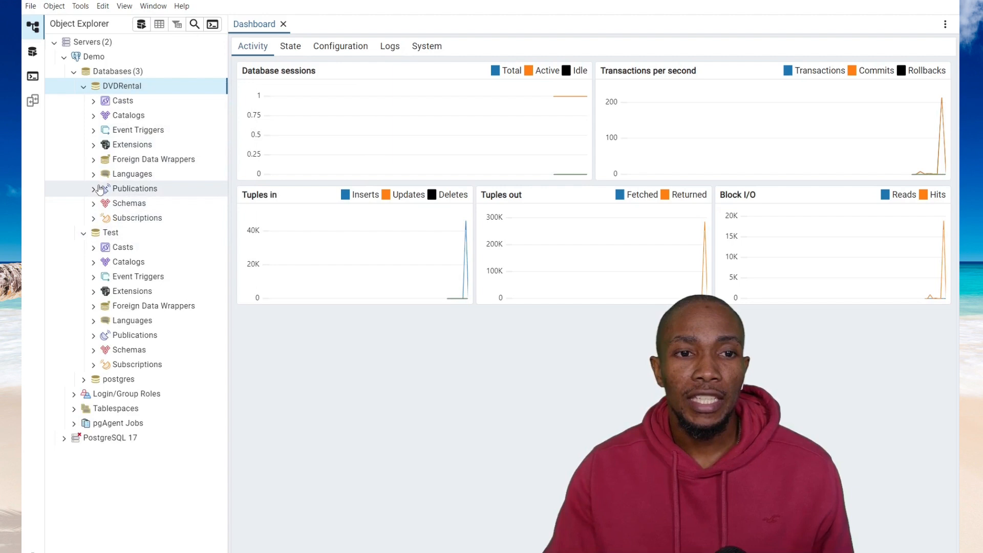
click(94, 202)
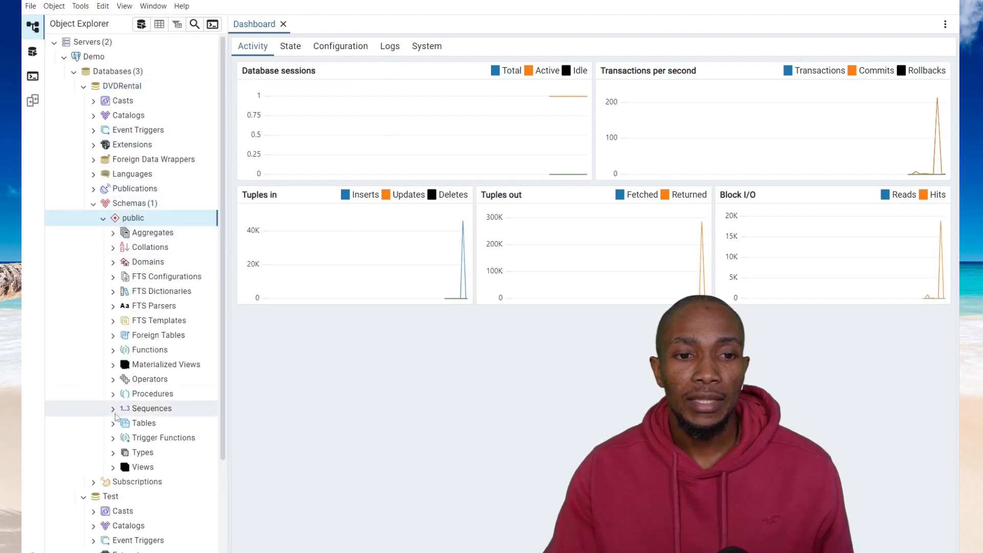